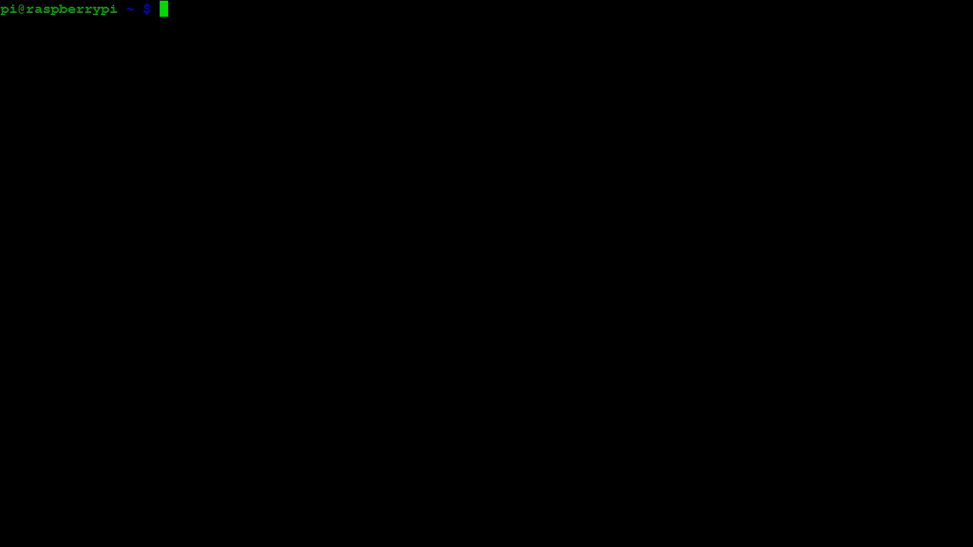
# Open first.c in nano with the command 'nano first.c'.
pyautogui.write('nano first.c')
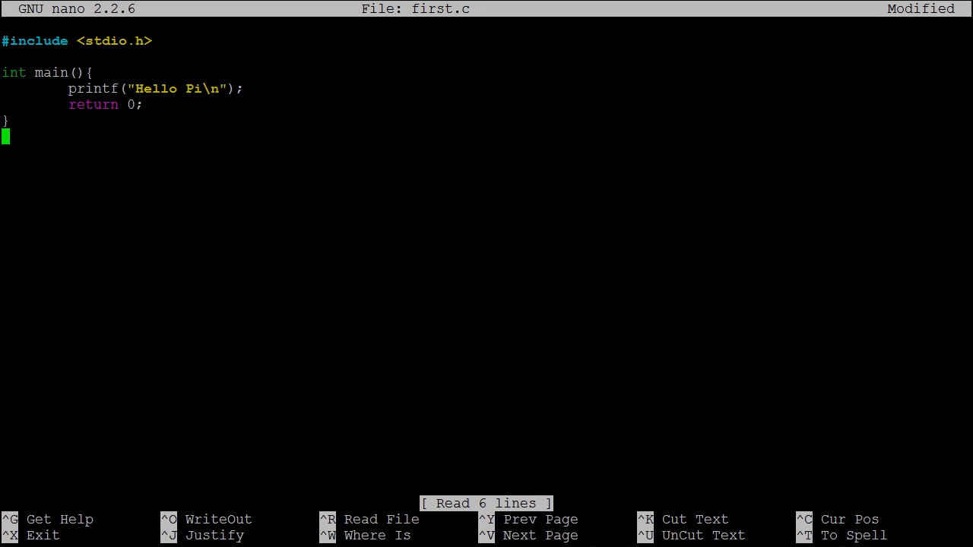
# Compile first.c into 'first' with gcc and enter './first' at the prompt.
pyautogui.write('gcc first.c -o first')
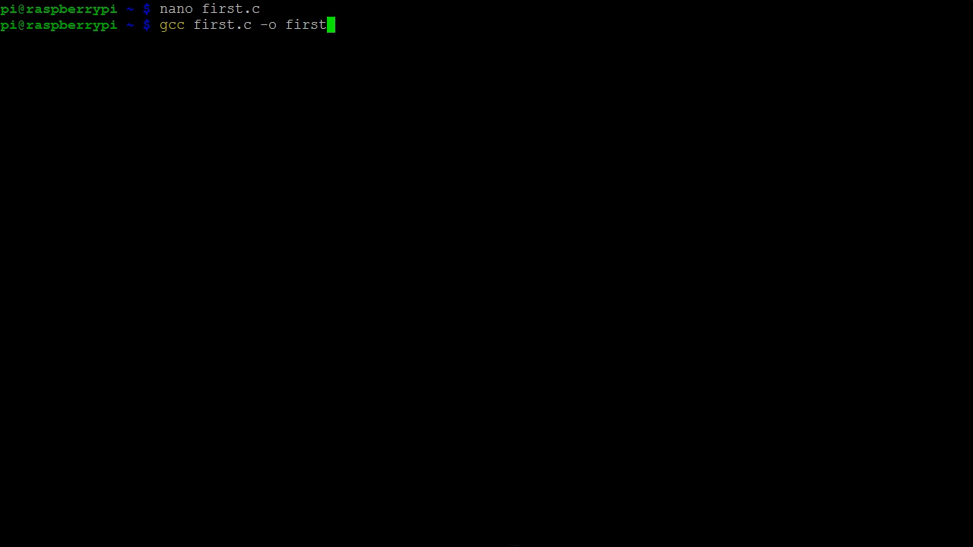
pyautogui.write('./first')
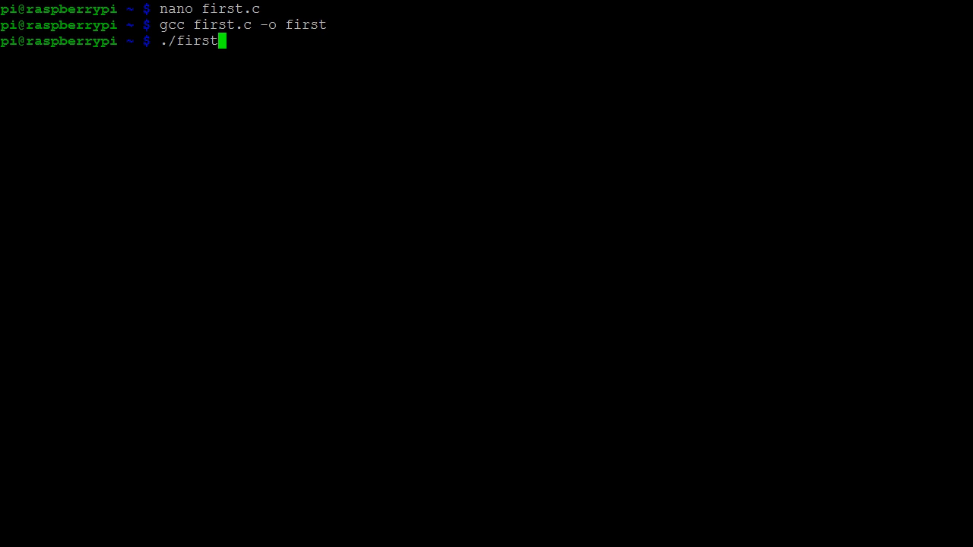
# Run ./first so it prints 'Hello Pi'.
pyautogui.press('Return')
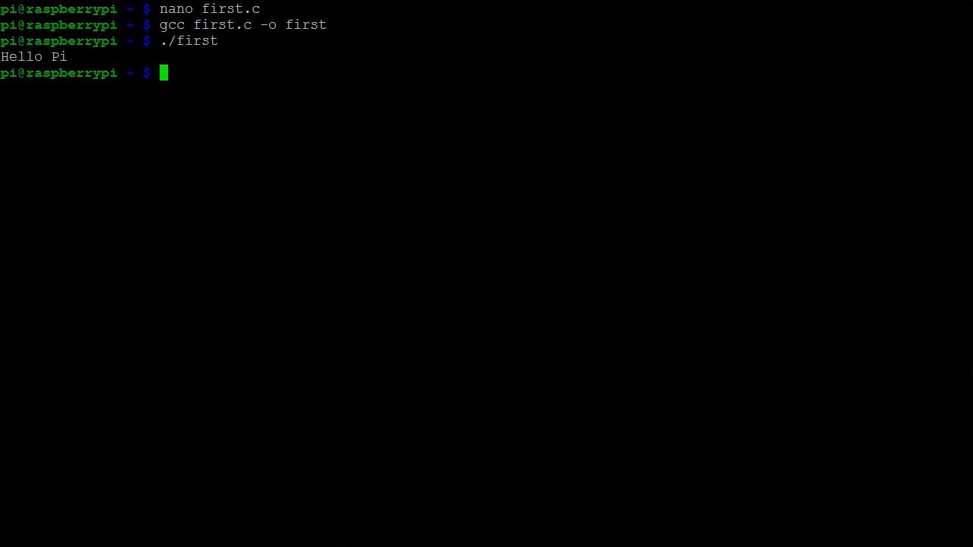